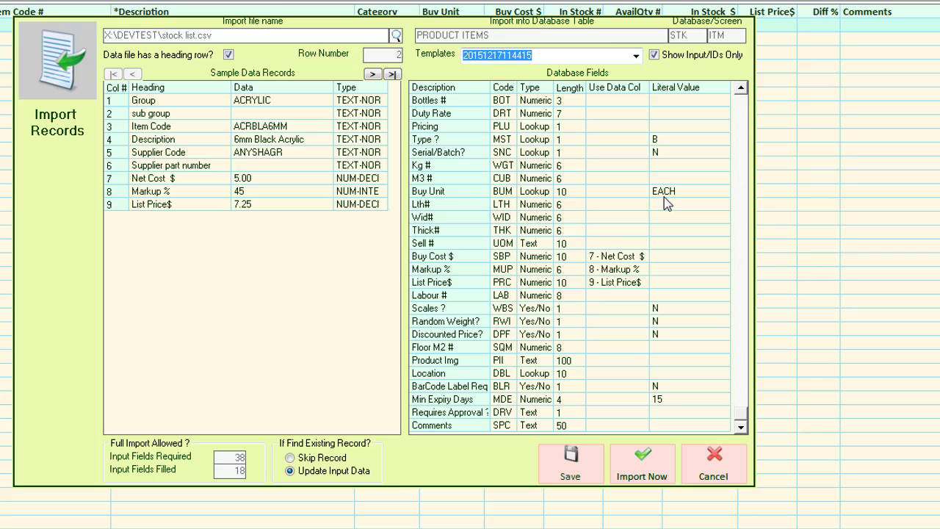
Run the stock list import into PRODUCT ITEMS, bringing in 244 records
click(642, 463)
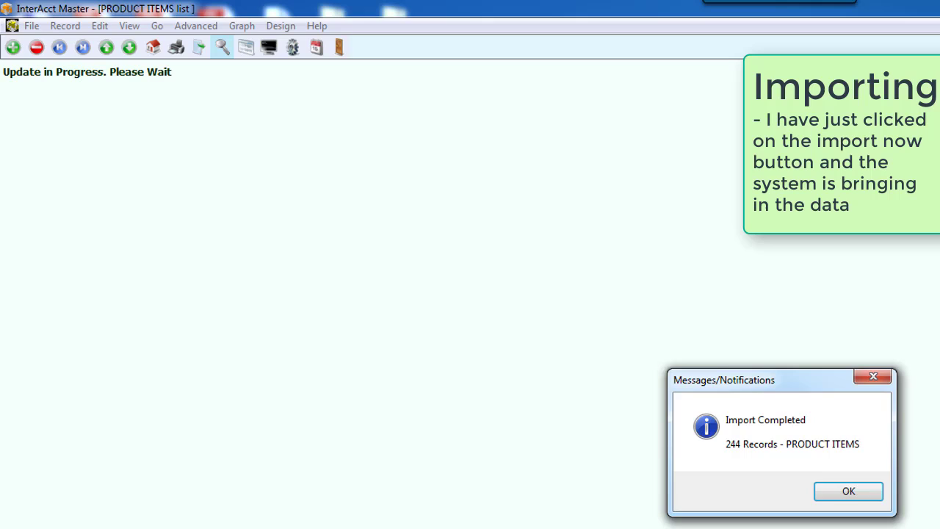